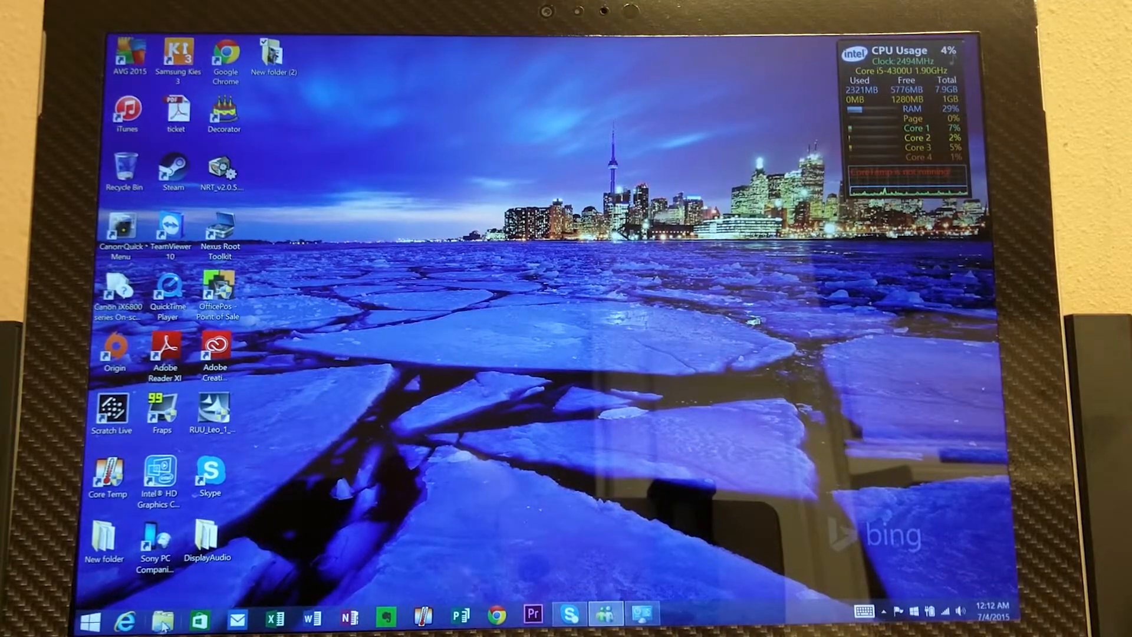
# Check the Windows (C:) drive among the computer's drives in File Explorer.
pyautogui.click(158, 620)
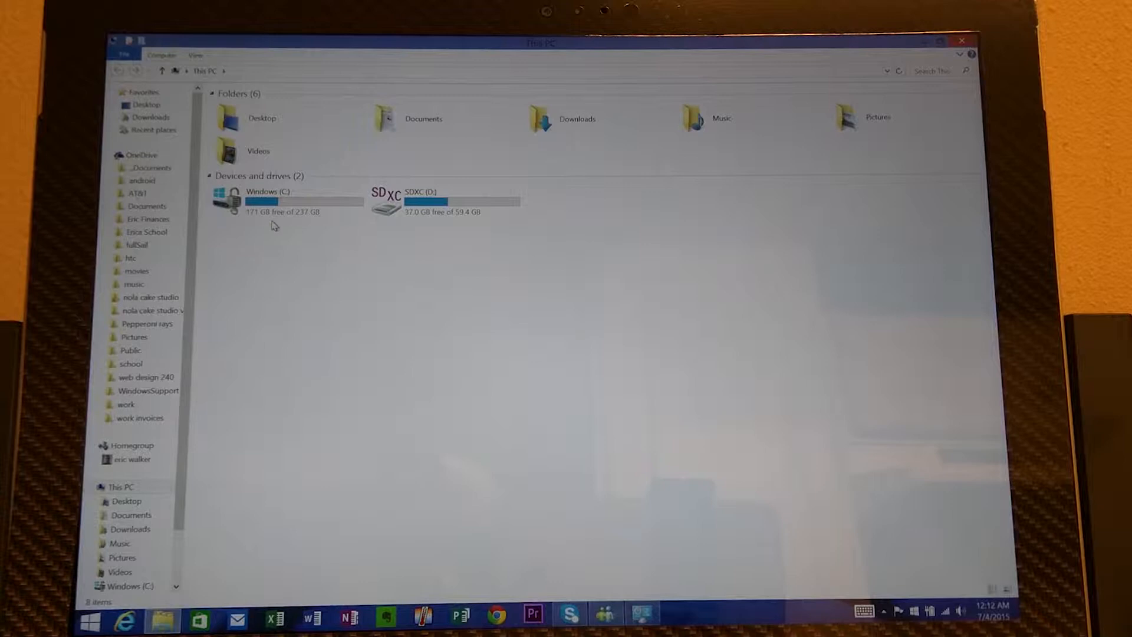
pyautogui.click(284, 200)
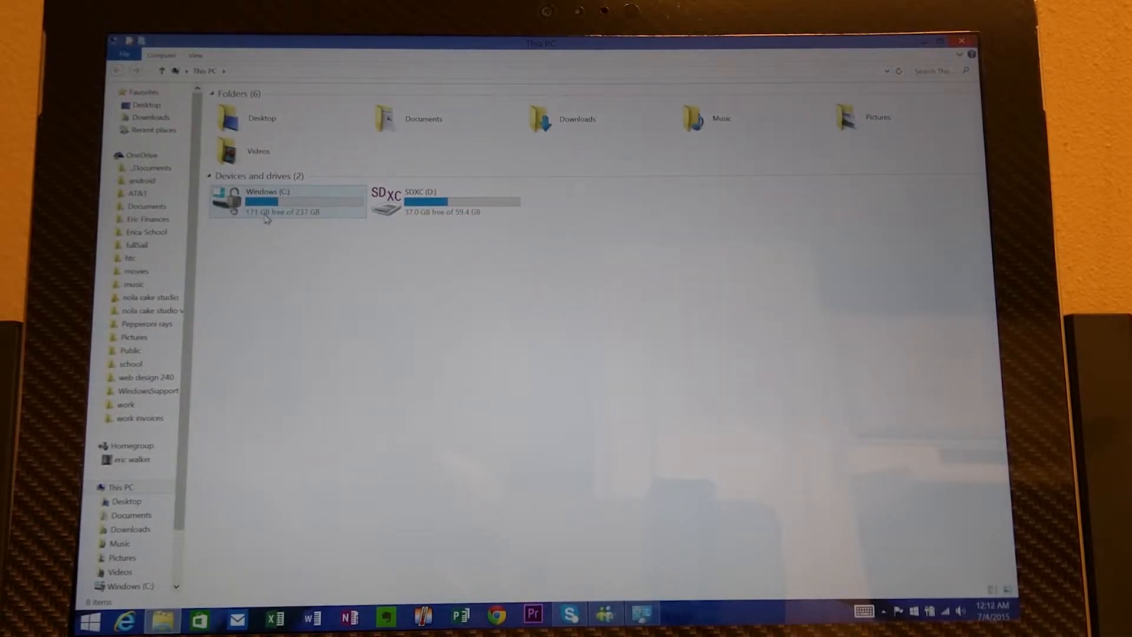
pyautogui.moveTo(276, 207)
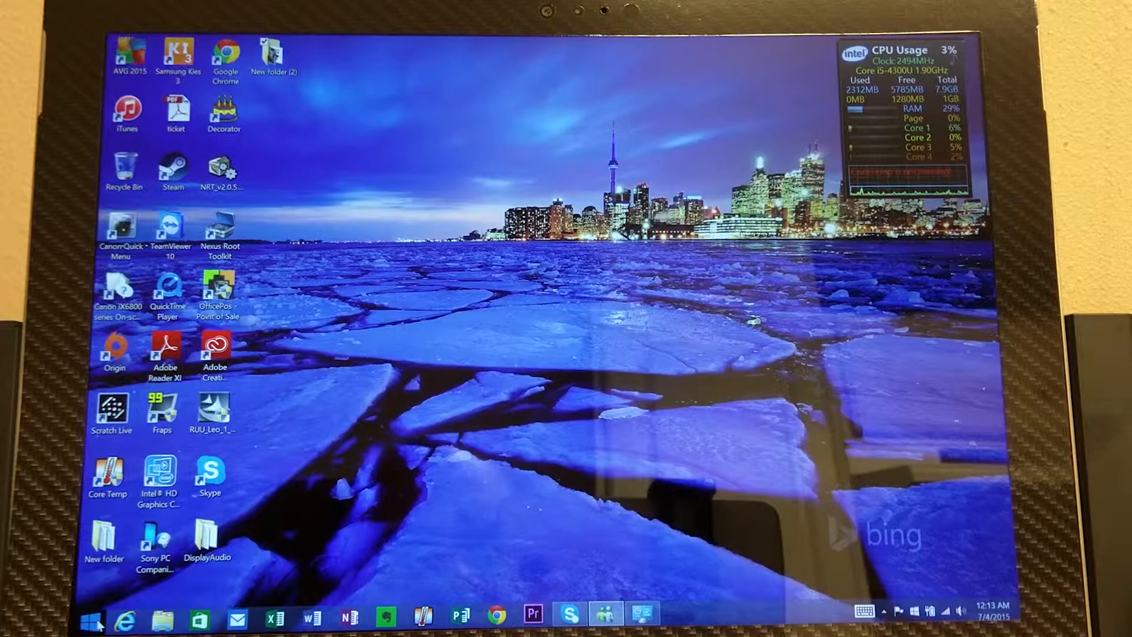
# Return to the desktop via Start and bring up the Win+X quick system tools menu.
pyautogui.click(93, 618)
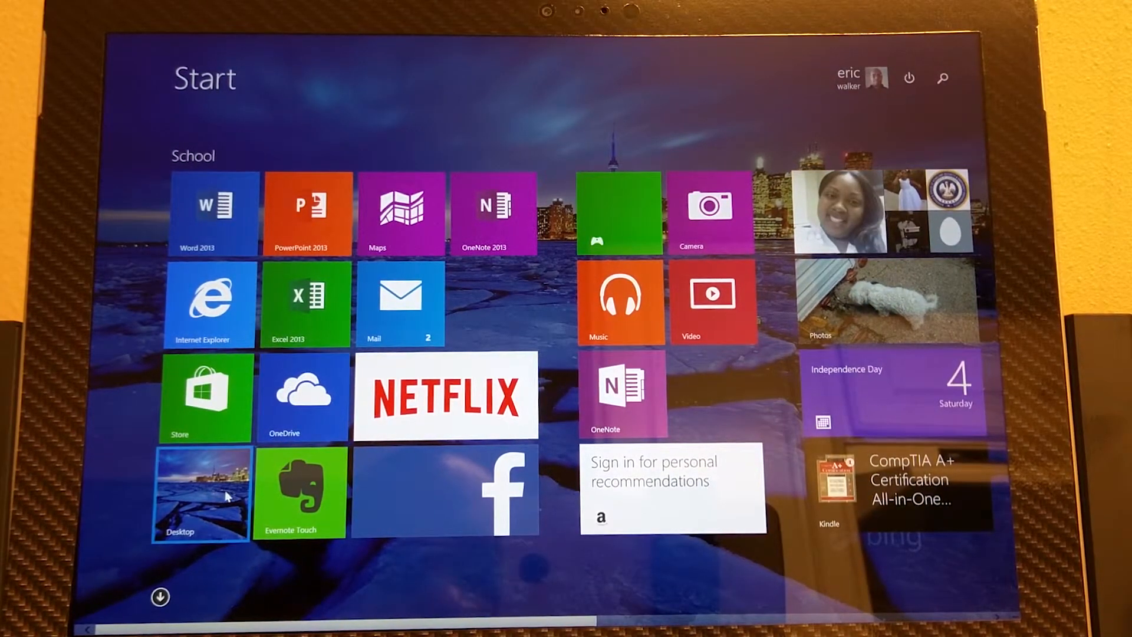
pyautogui.click(199, 495)
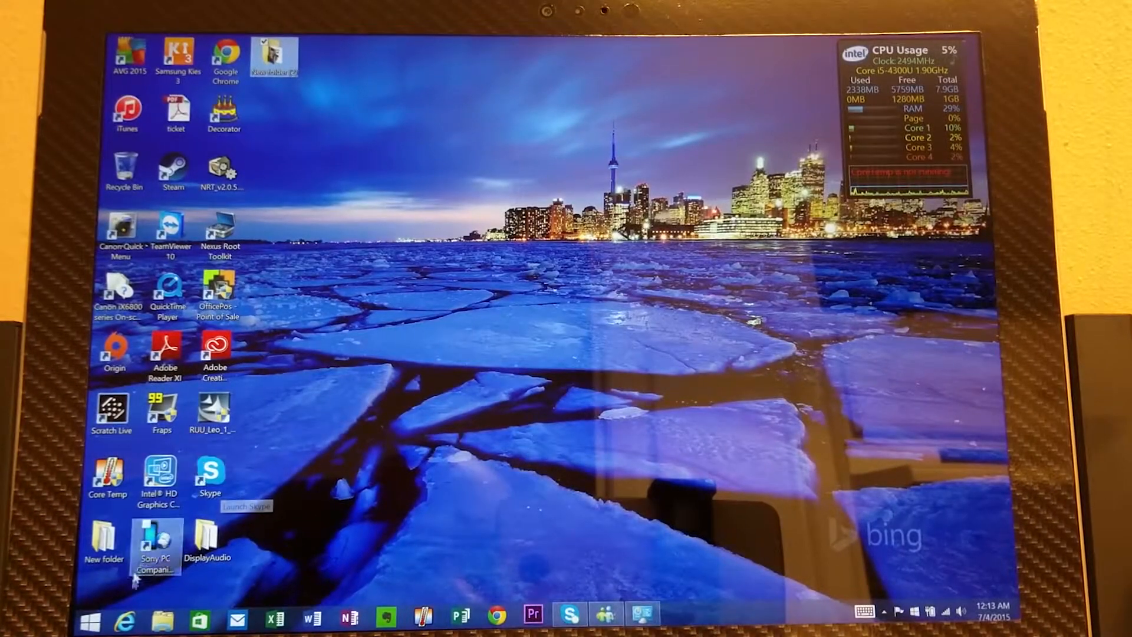
pyautogui.click(94, 617)
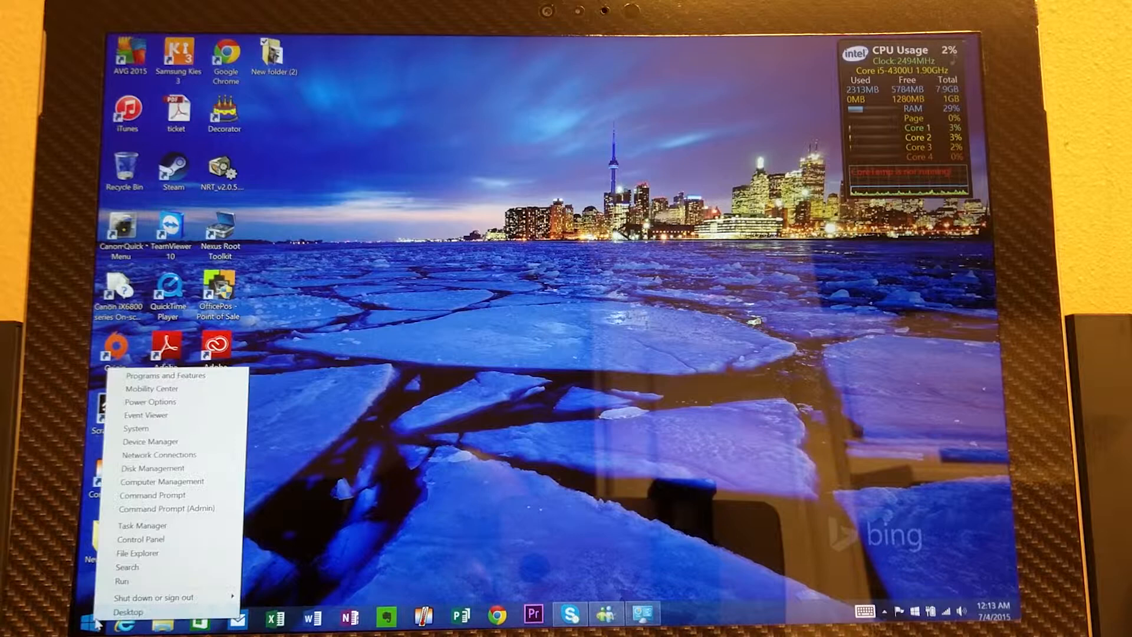
pyautogui.moveTo(140, 540)
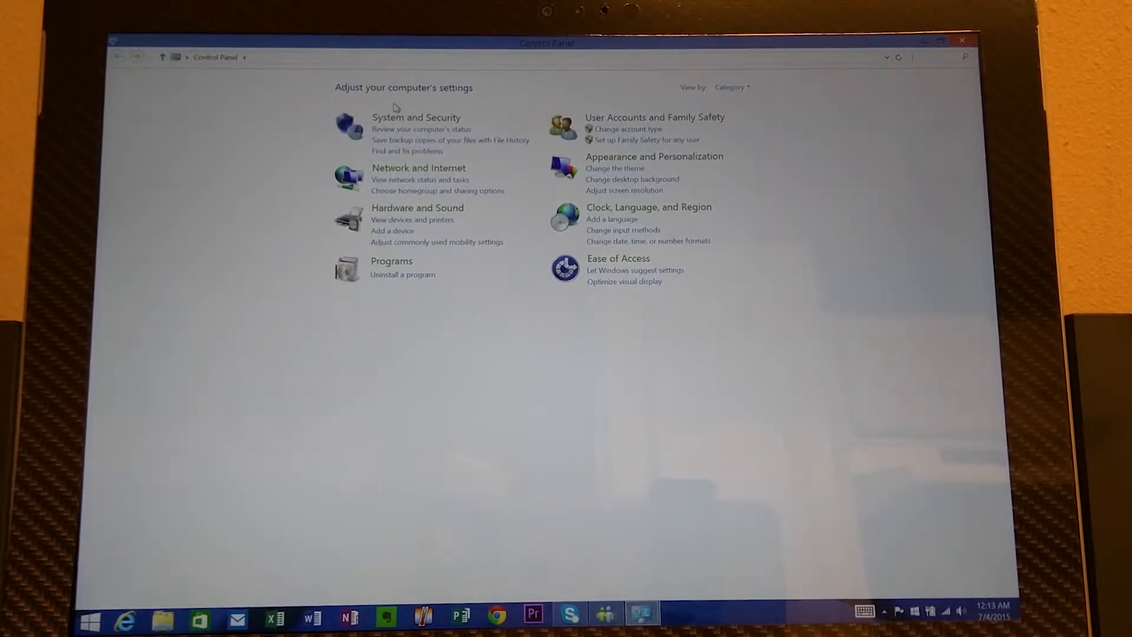
# Go to the System and Security category in Control Panel.
pyautogui.click(418, 117)
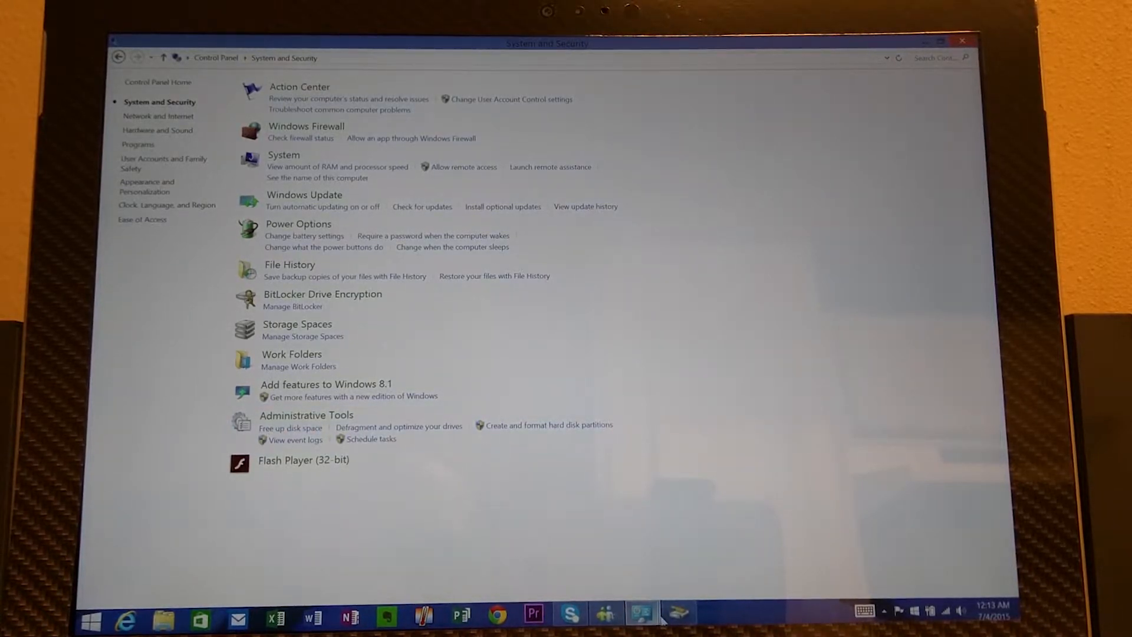
# Launch 'Free up disk space' and review the Files to delete list for drive C:.
pyautogui.click(291, 427)
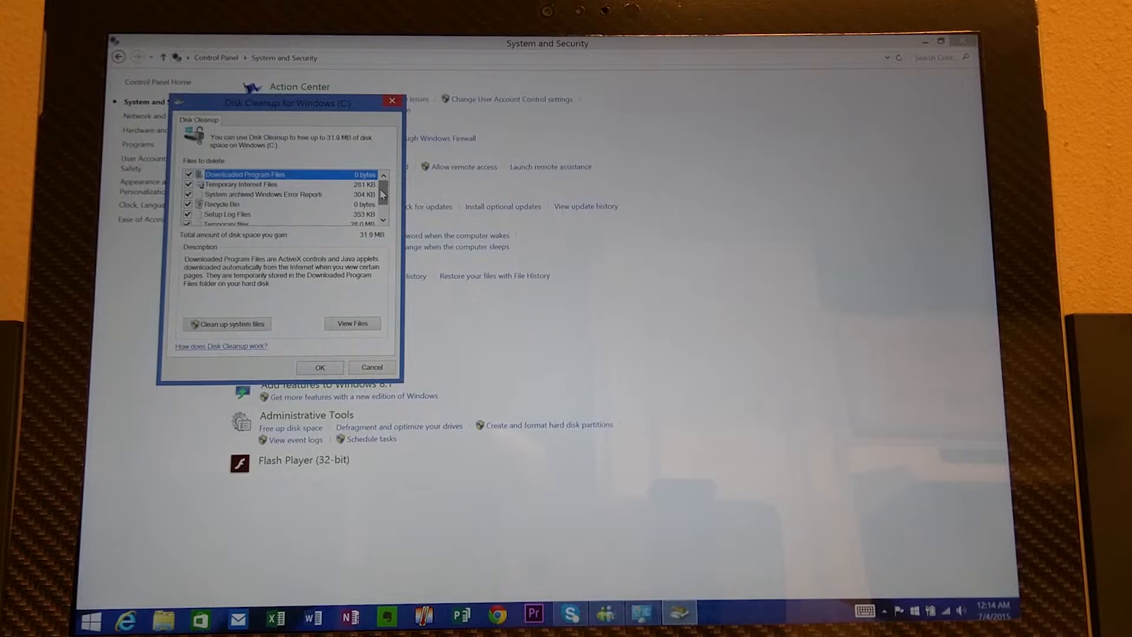
pyautogui.scroll(-3)
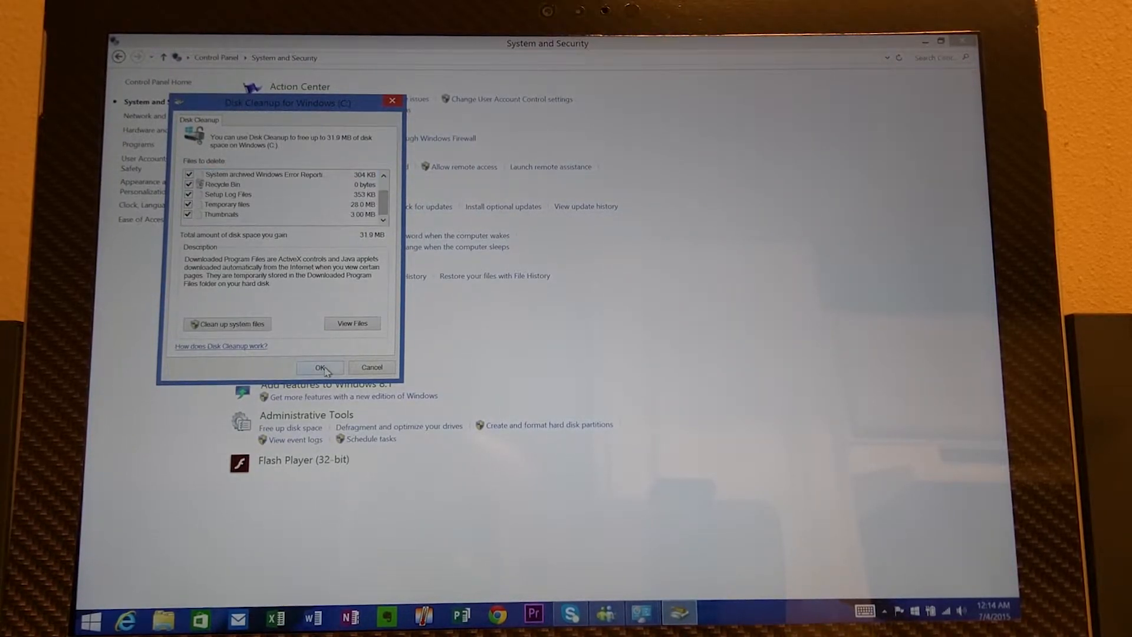
# Confirm cleanup and permanently delete the selected files from Windows (C:).
pyautogui.click(320, 368)
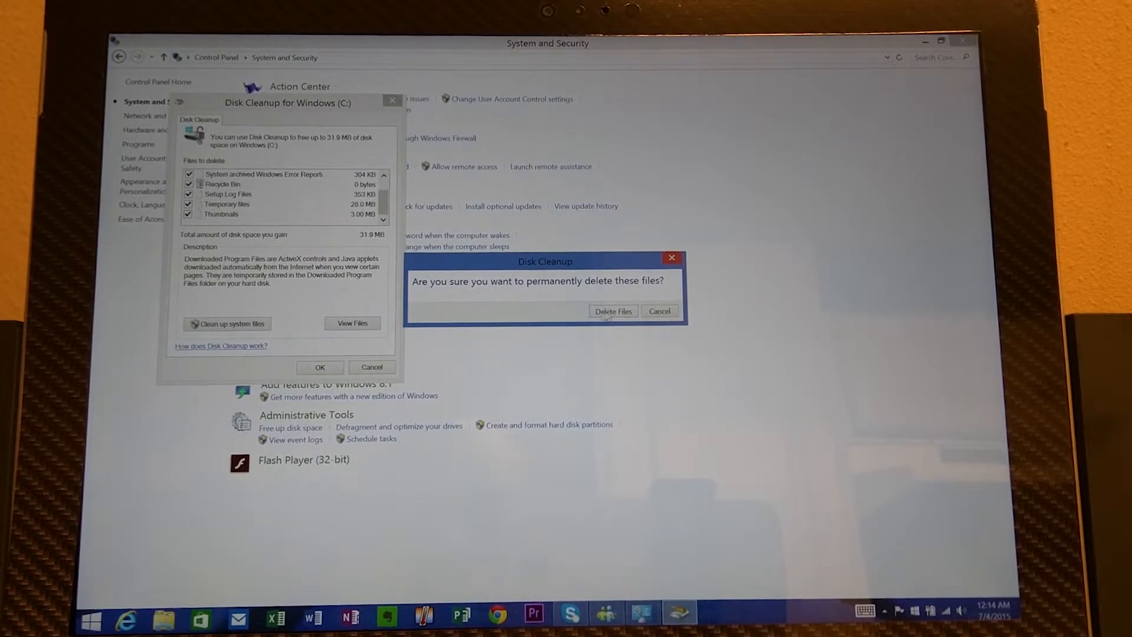
pyautogui.click(613, 312)
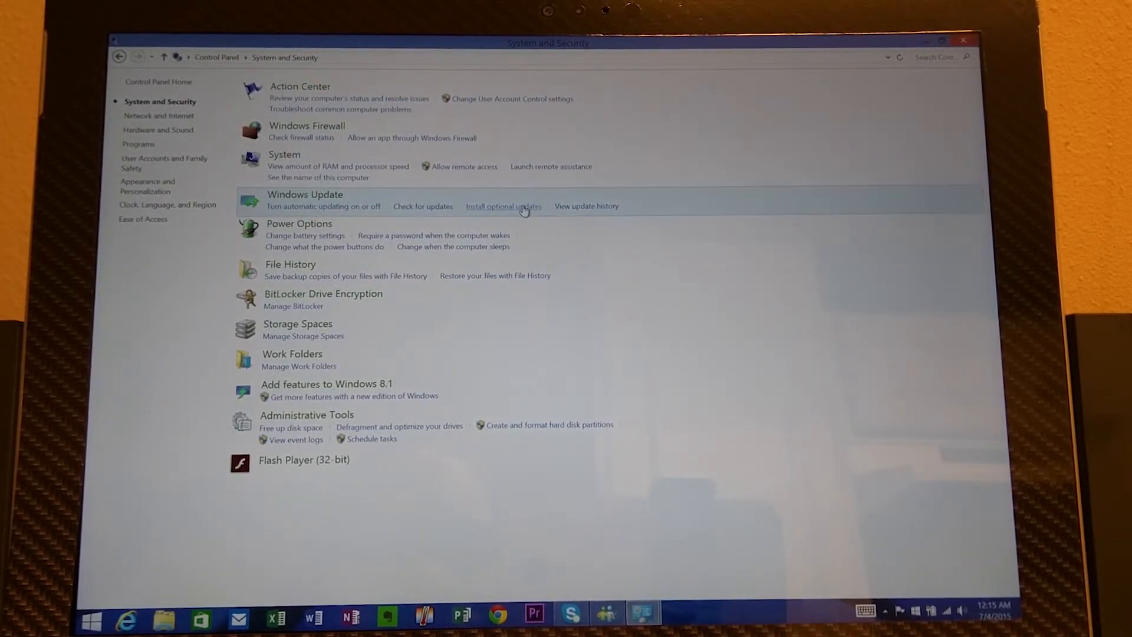
pyautogui.moveTo(959, 40)
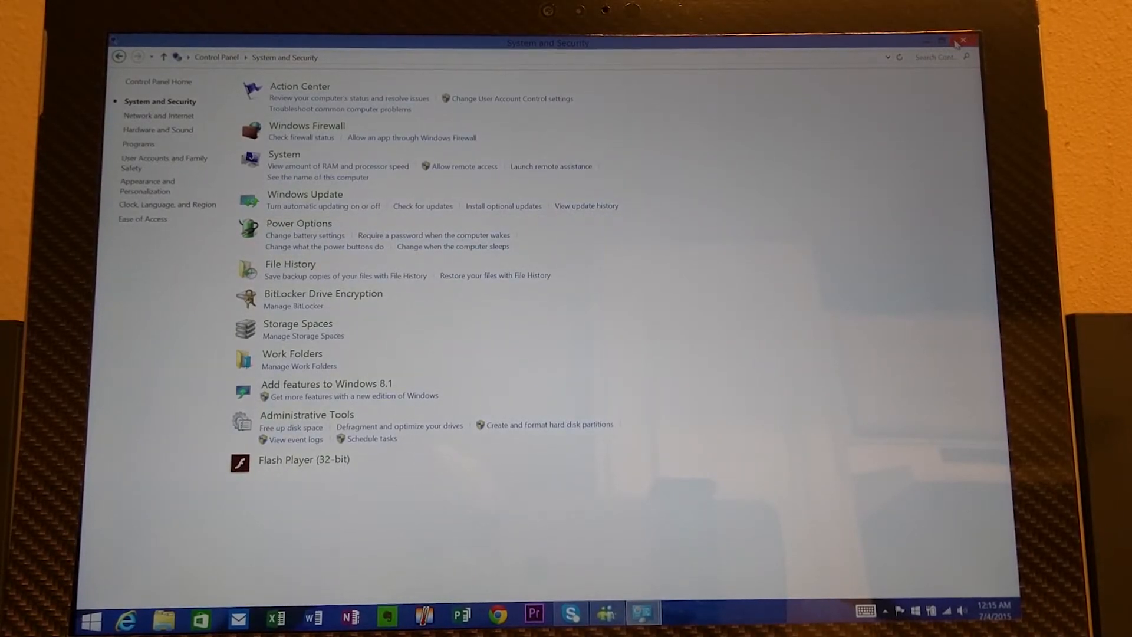
# Close Control Panel and select Windows (C:) in File Explorer, now showing 171 GB free of 237 GB.
pyautogui.click(962, 39)
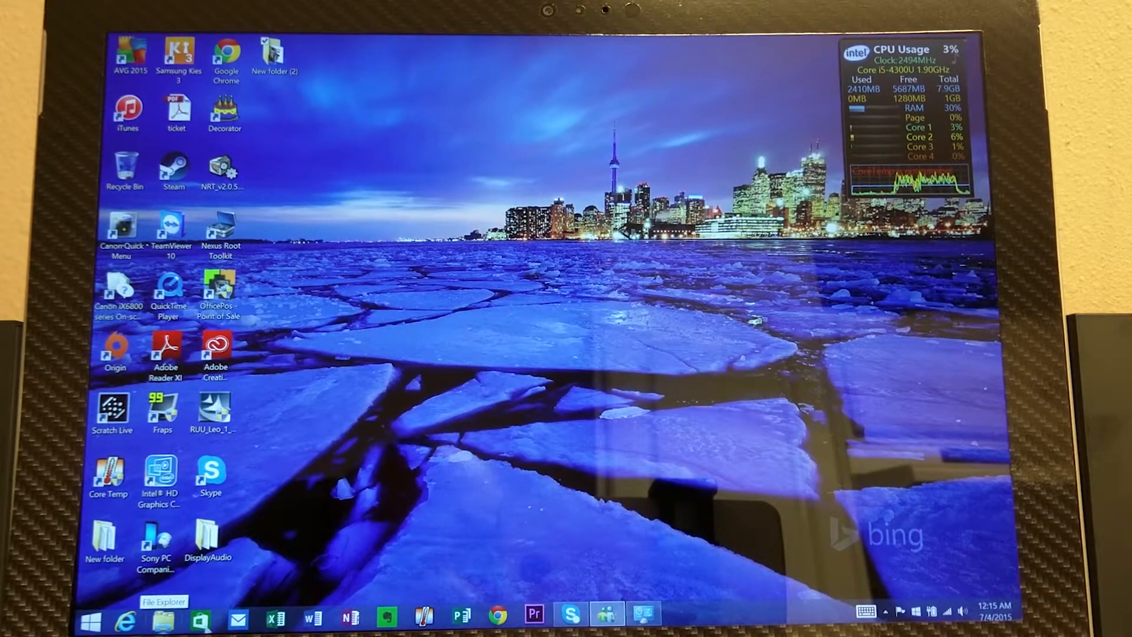
pyautogui.click(164, 622)
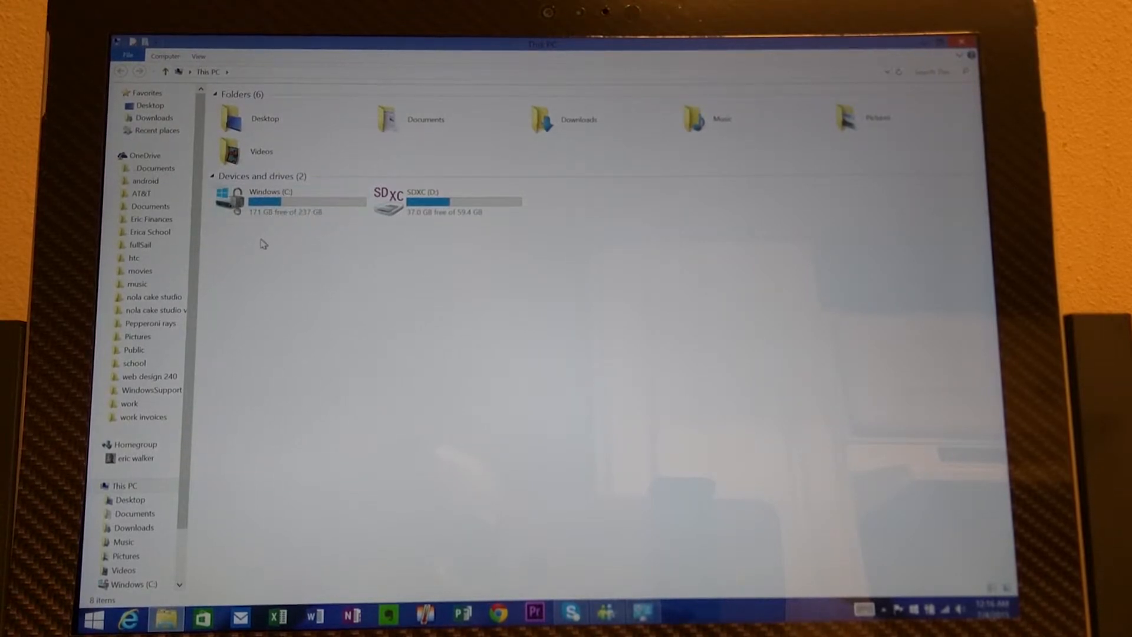
pyautogui.moveTo(287, 236)
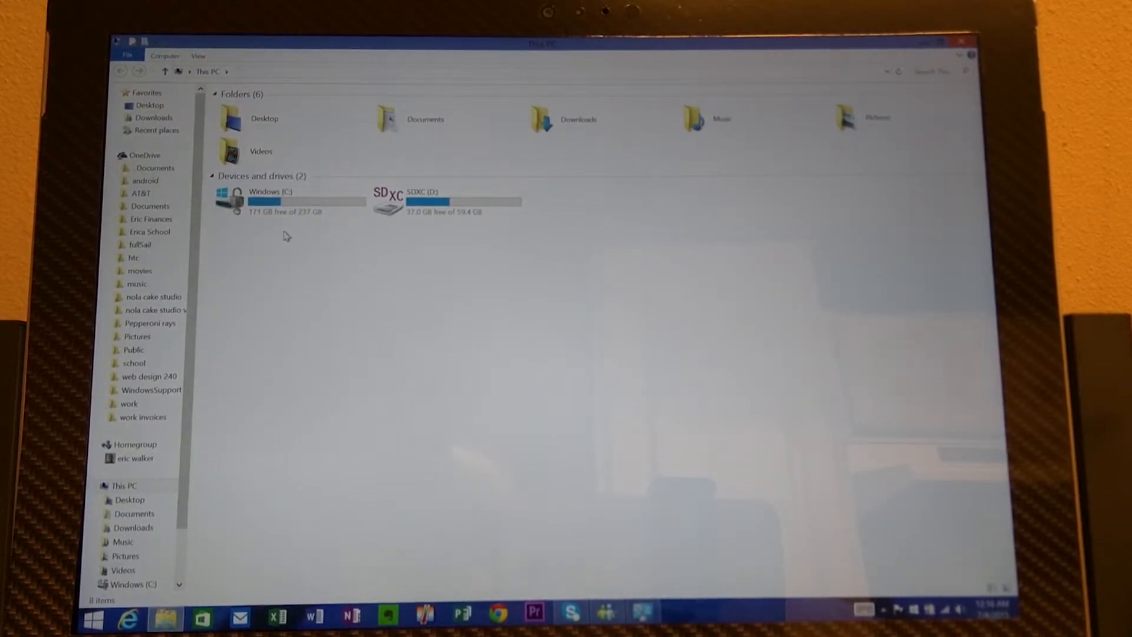
pyautogui.click(287, 203)
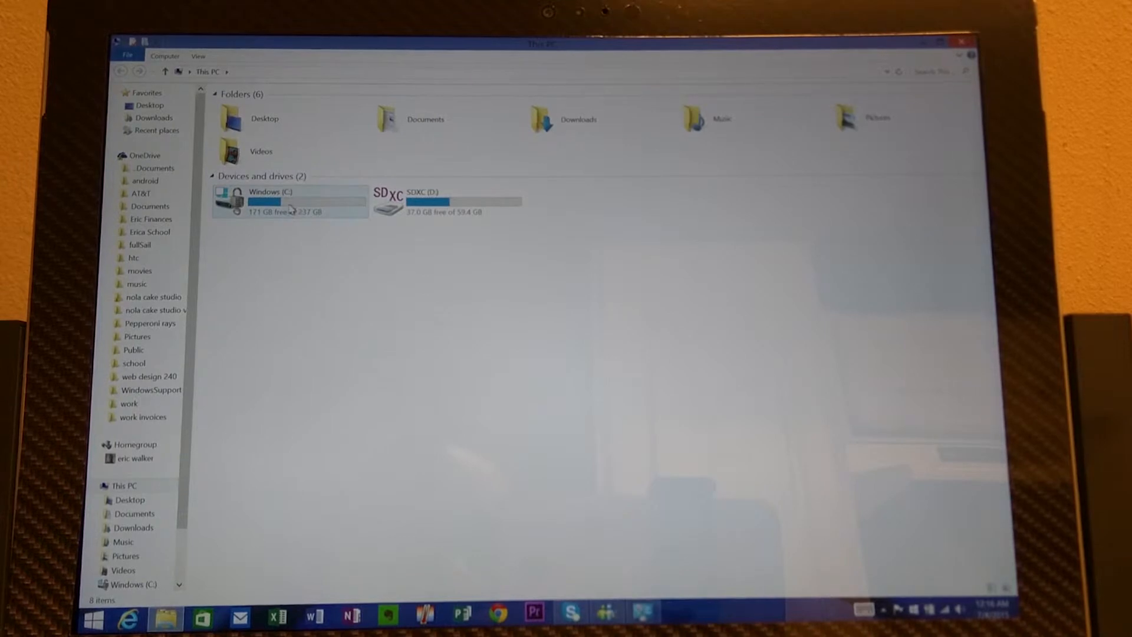